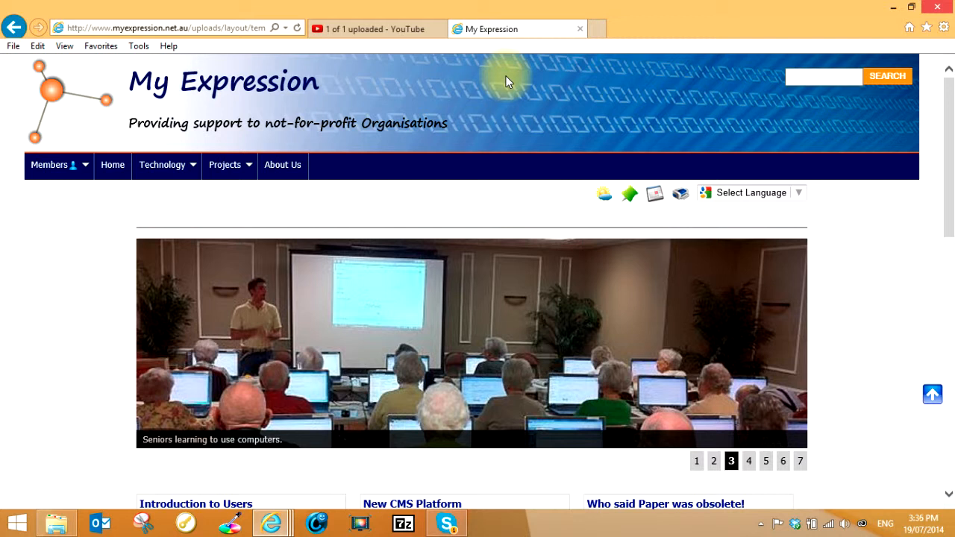
Open the site's Control Panel, closing and reopening the dashboard to reach the Login page
{"action": "left_click", "coordinate": [748, 460]}
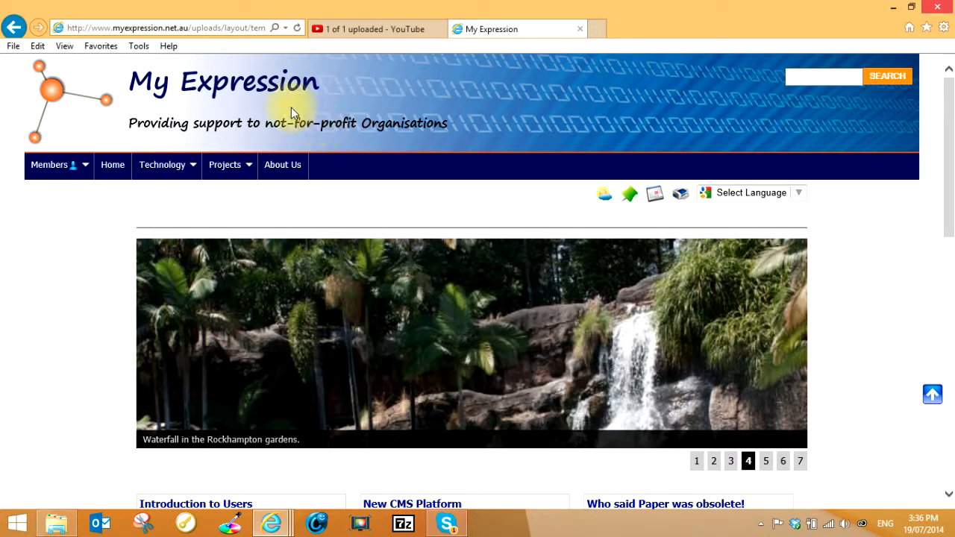
{"action": "left_click", "coordinate": [49, 165]}
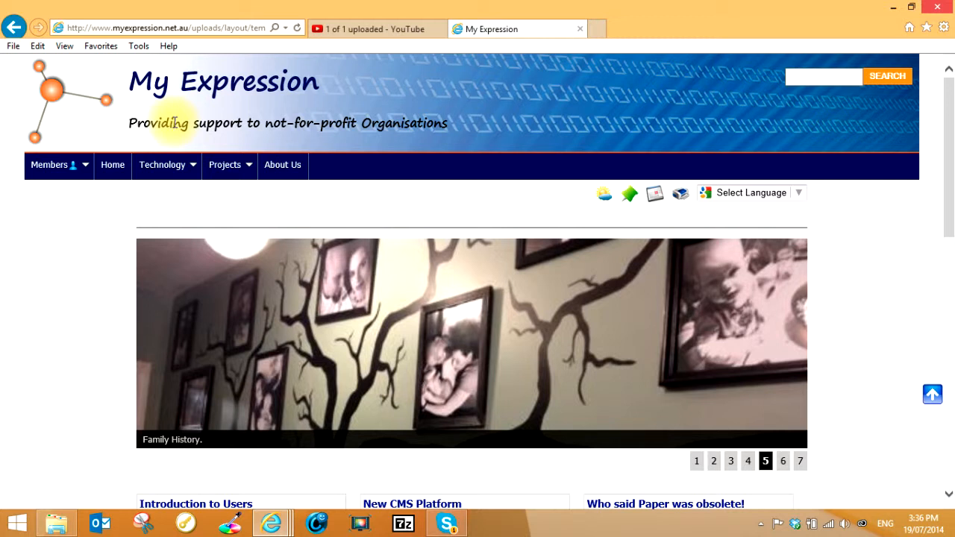
{"action": "left_click", "coordinate": [781, 460]}
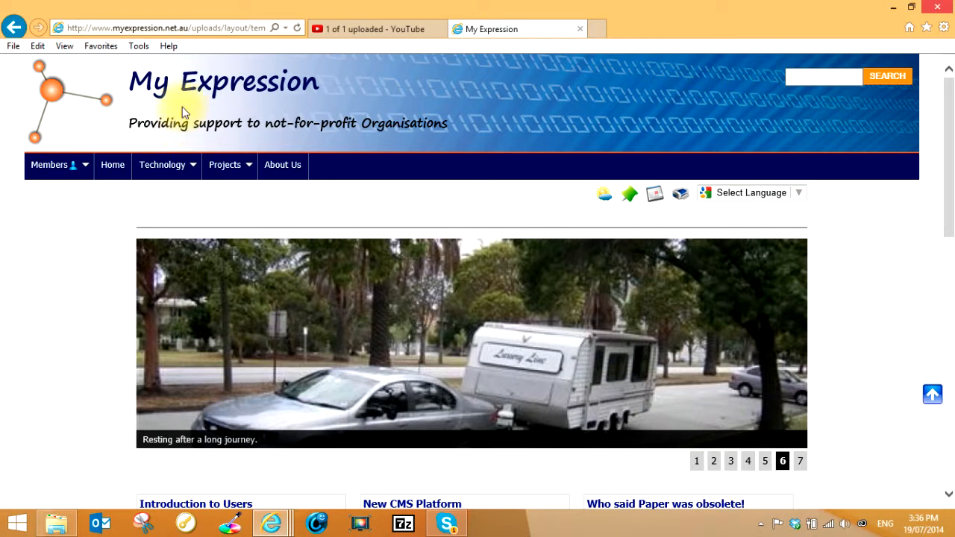
{"action": "mouse_move", "coordinate": [247, 91]}
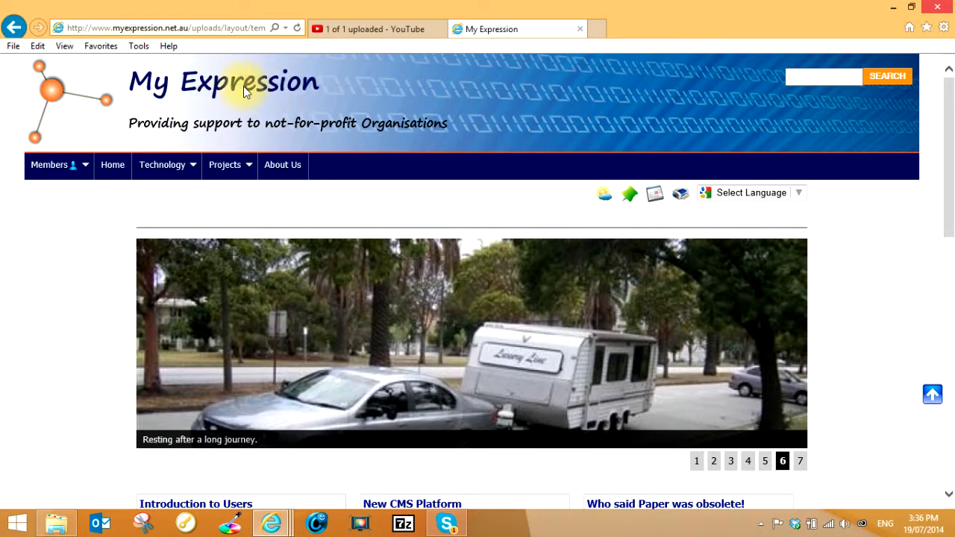
{"action": "mouse_move", "coordinate": [415, 88]}
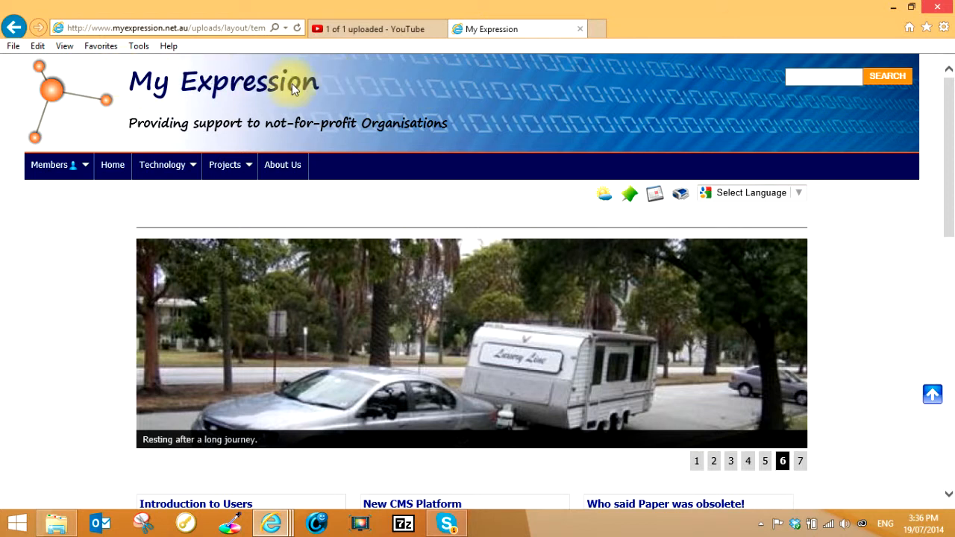
{"action": "left_click", "coordinate": [799, 460]}
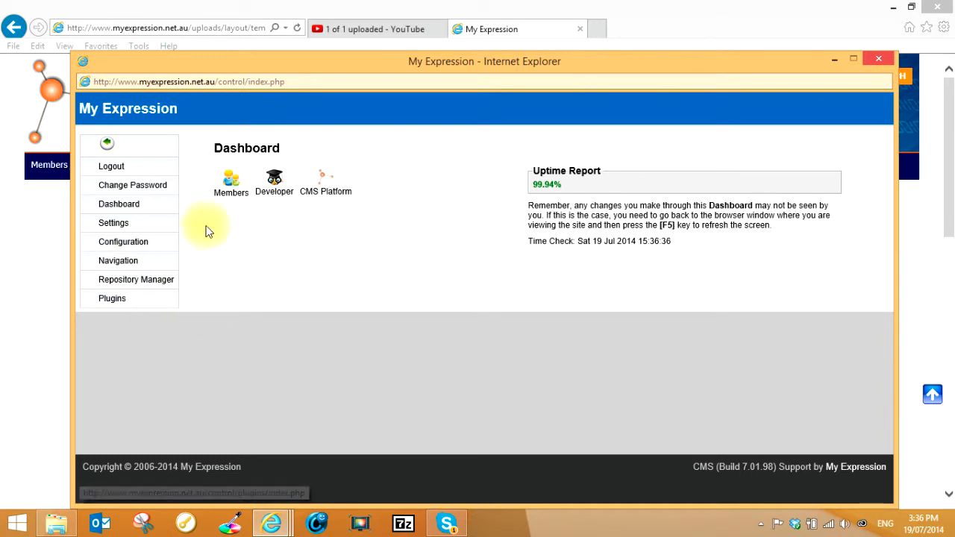
{"action": "mouse_move", "coordinate": [111, 166]}
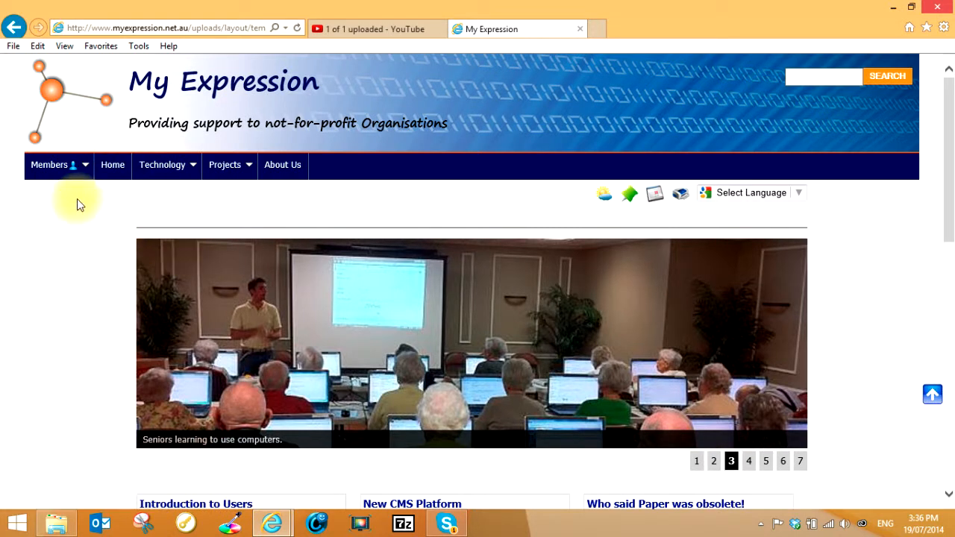
{"action": "mouse_move", "coordinate": [237, 86]}
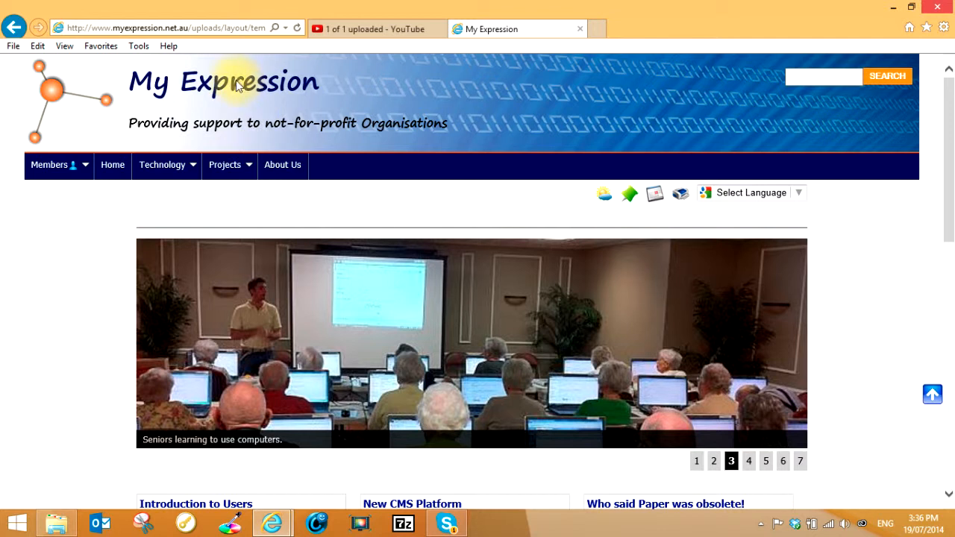
{"action": "mouse_move", "coordinate": [231, 84]}
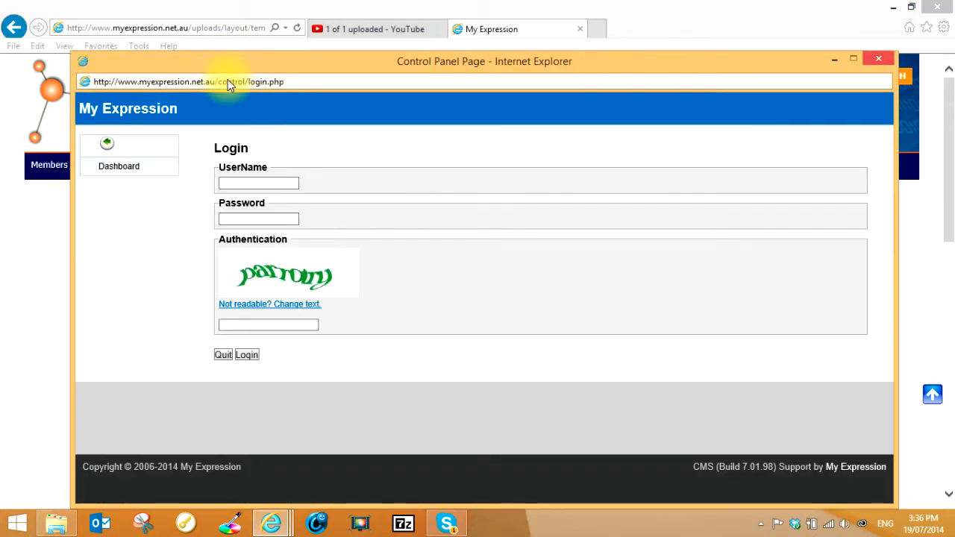
{"action": "left_click", "coordinate": [258, 183]}
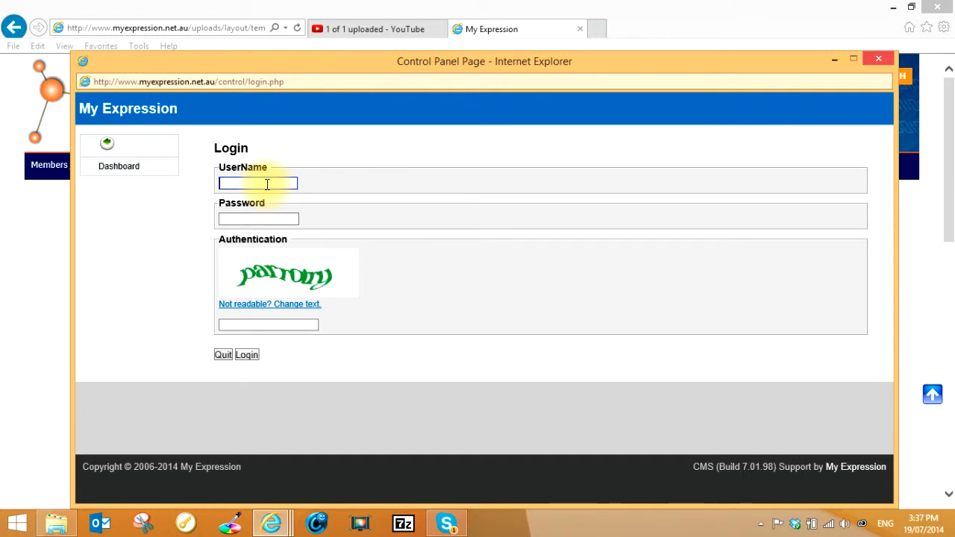
{"action": "left_click", "coordinate": [258, 184]}
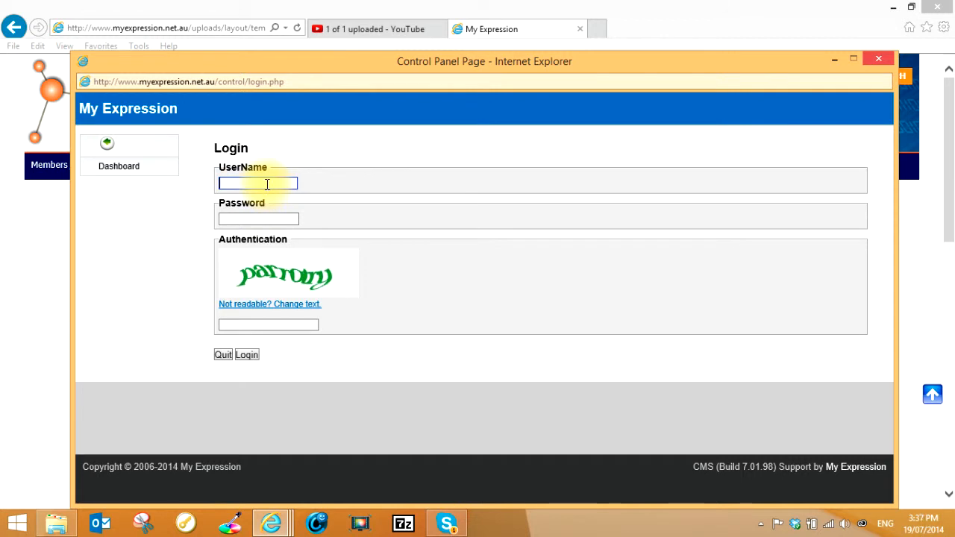
{"action": "type", "text": "username"}
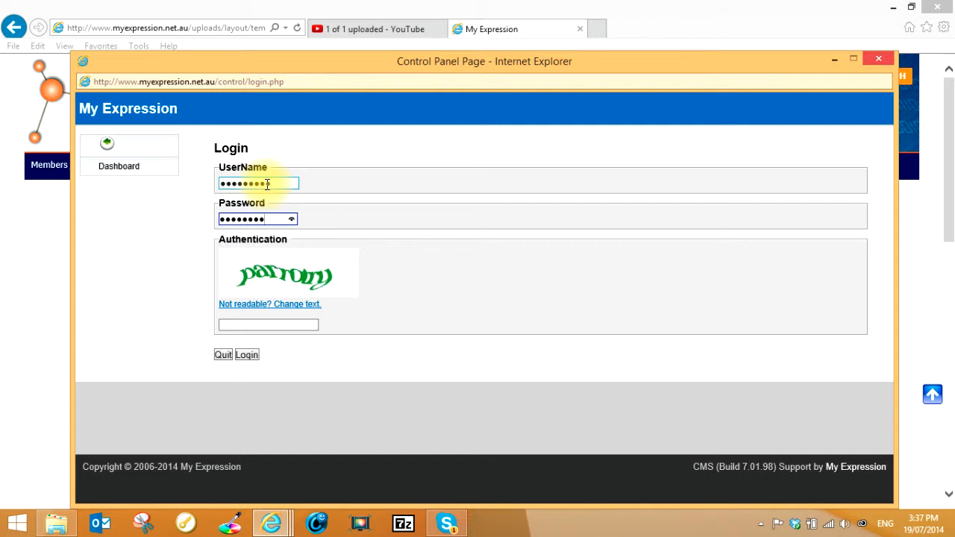
{"action": "left_click", "coordinate": [258, 219]}
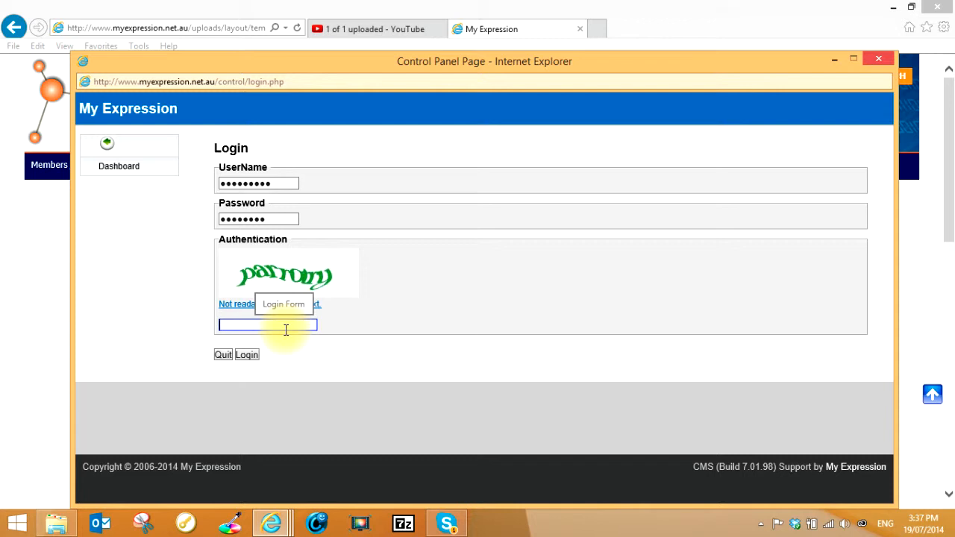
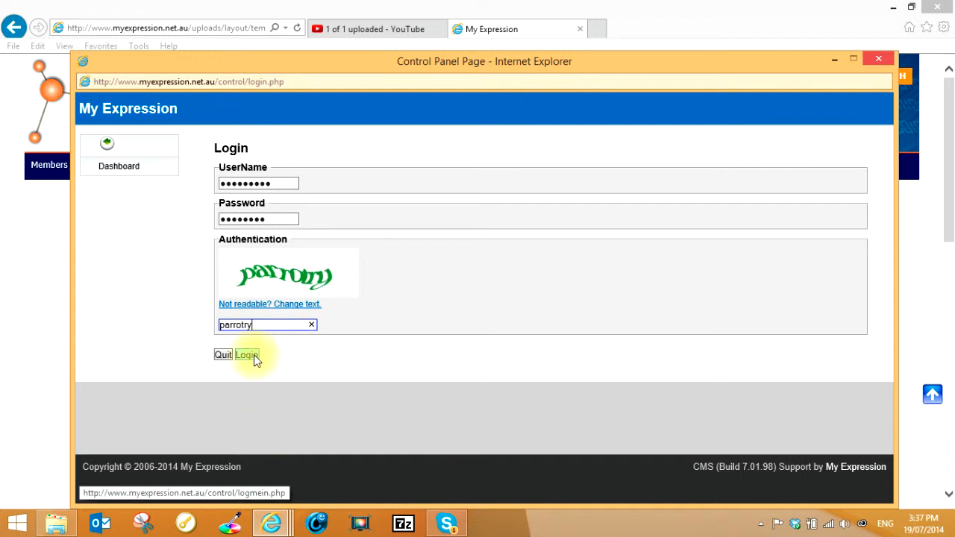
{"action": "left_click", "coordinate": [246, 355]}
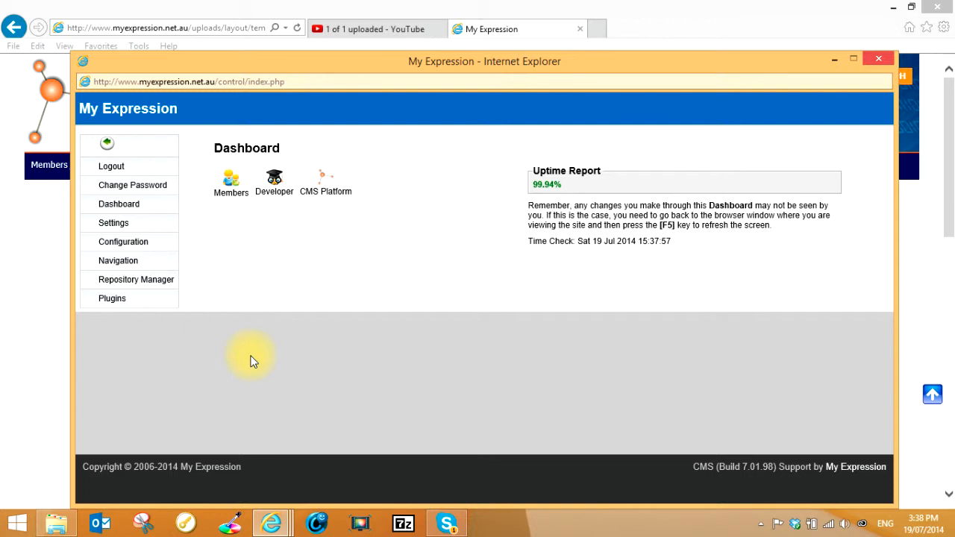
{"action": "mouse_move", "coordinate": [373, 183]}
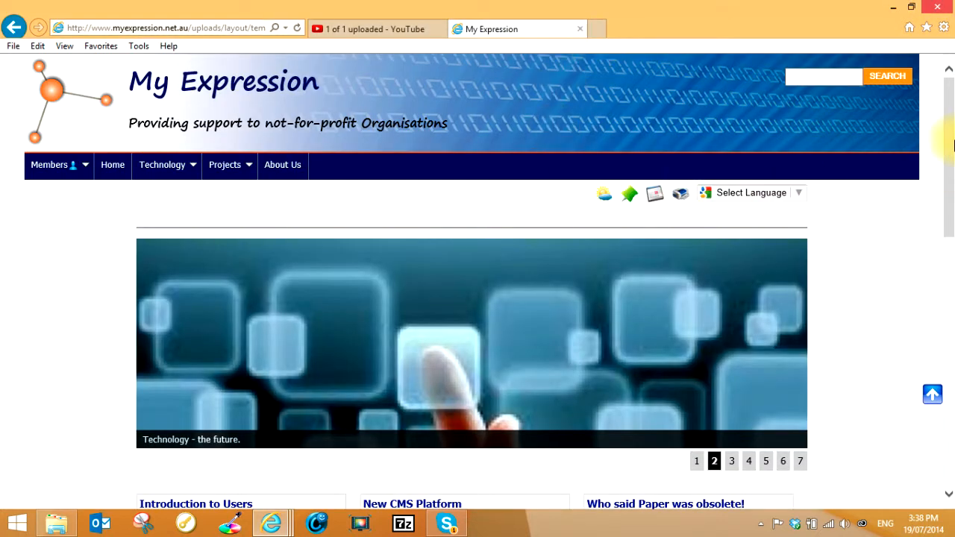
Scroll down the home page to the article [Edit] links and Add New Item admin function
{"action": "scroll", "scroll_direction": "down", "scroll_amount": 3}
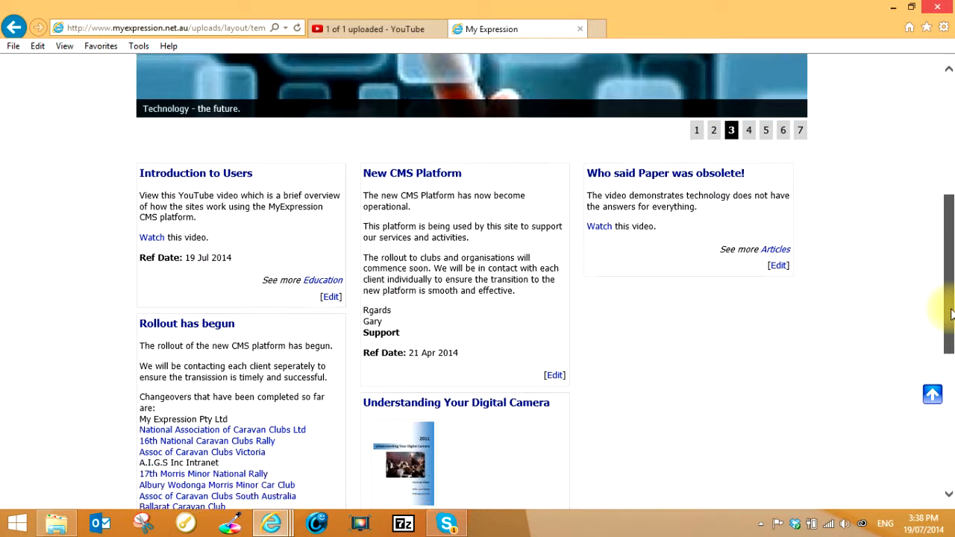
{"action": "scroll", "scroll_direction": "down", "scroll_amount": 3}
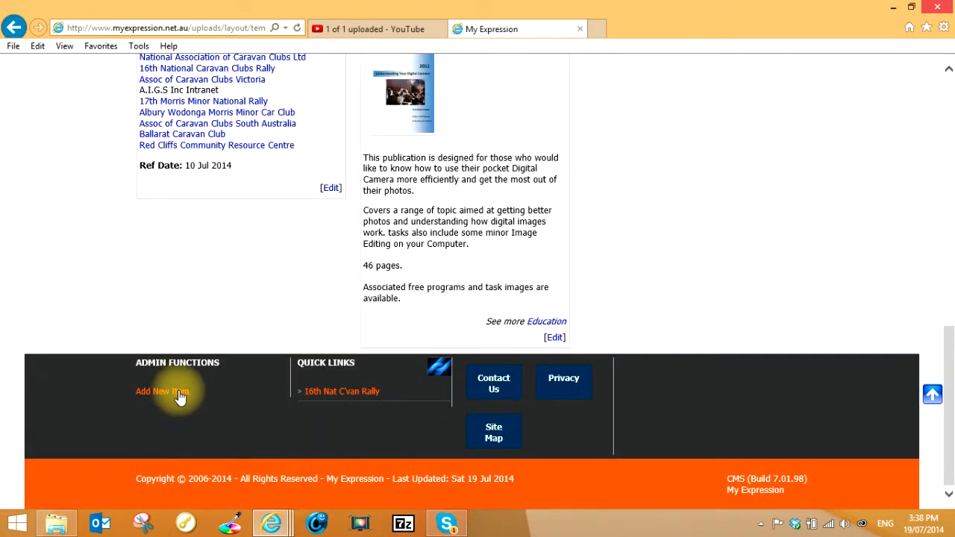
{"action": "mouse_move", "coordinate": [338, 202]}
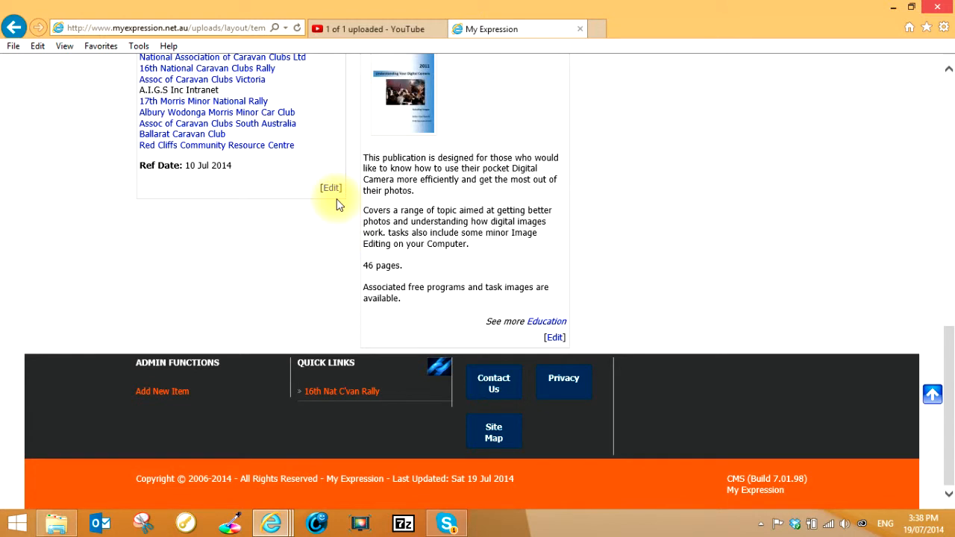
{"action": "mouse_move", "coordinate": [331, 187]}
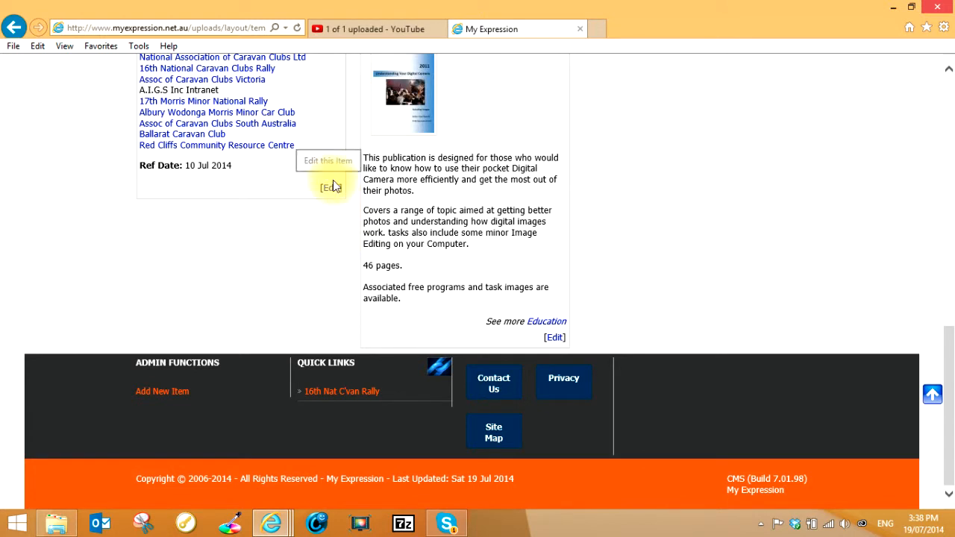
{"action": "mouse_move", "coordinate": [334, 187]}
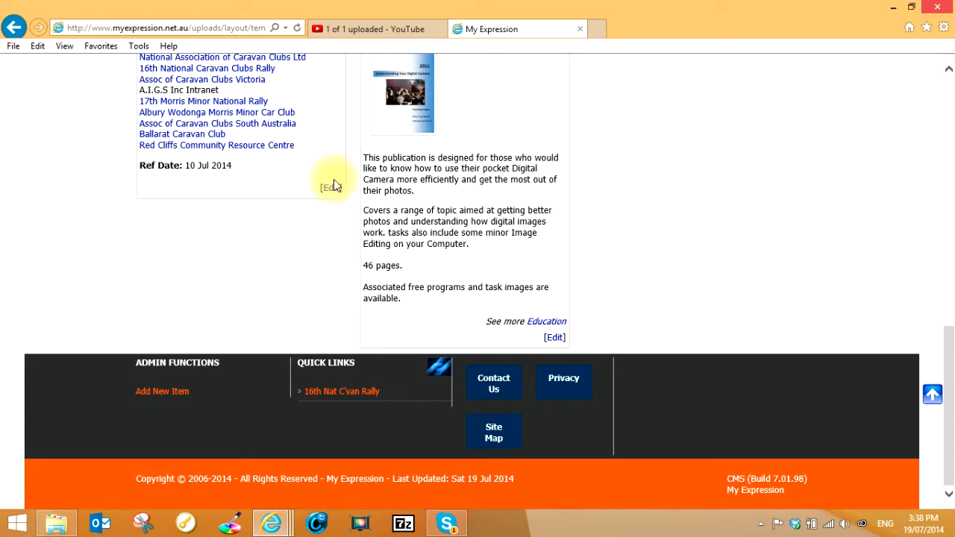